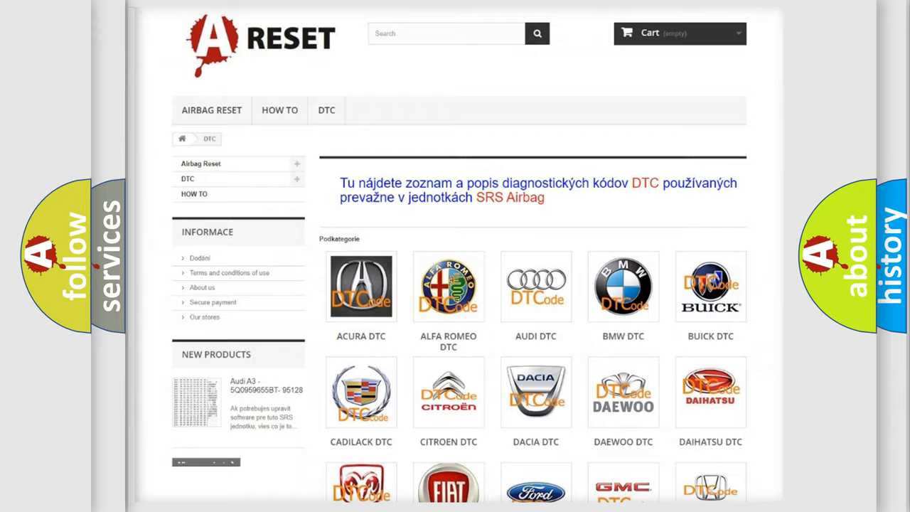
{"action": "scroll", "scroll_direction": "down", "scroll_amount": 3}
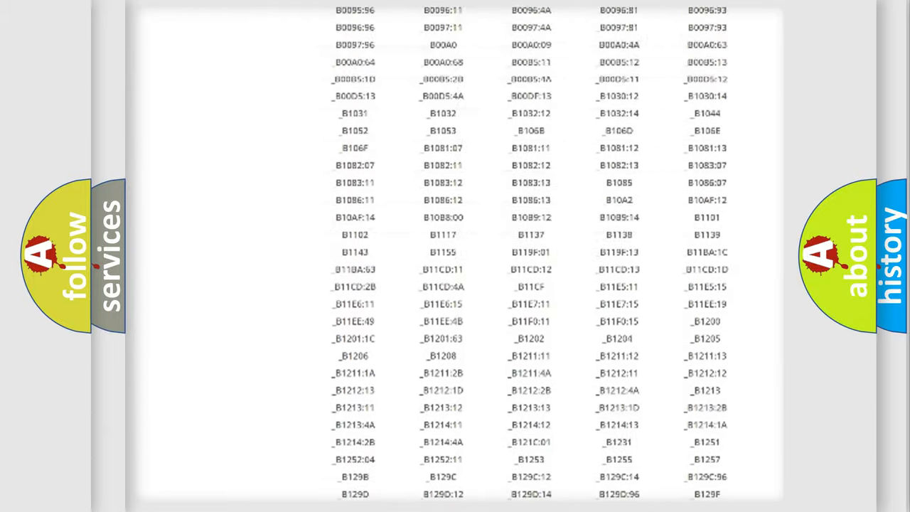
{"action": "scroll", "scroll_direction": "up", "scroll_amount": 3}
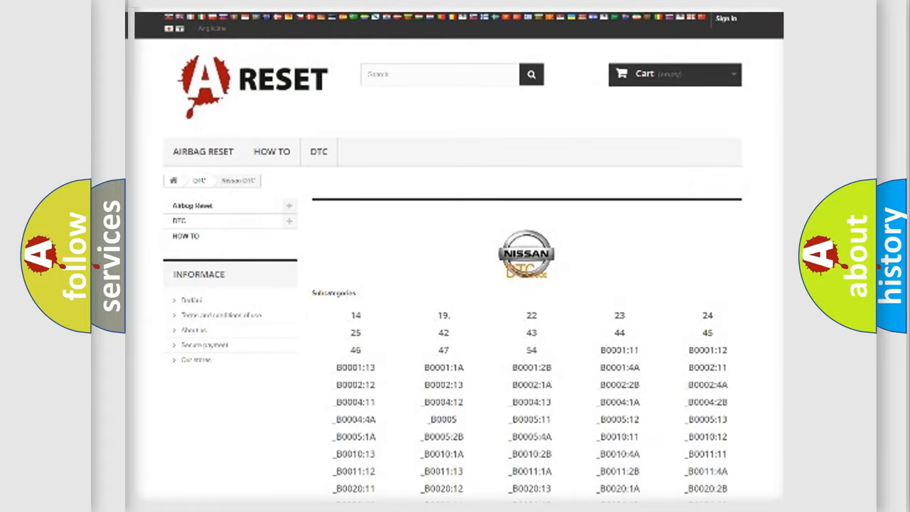